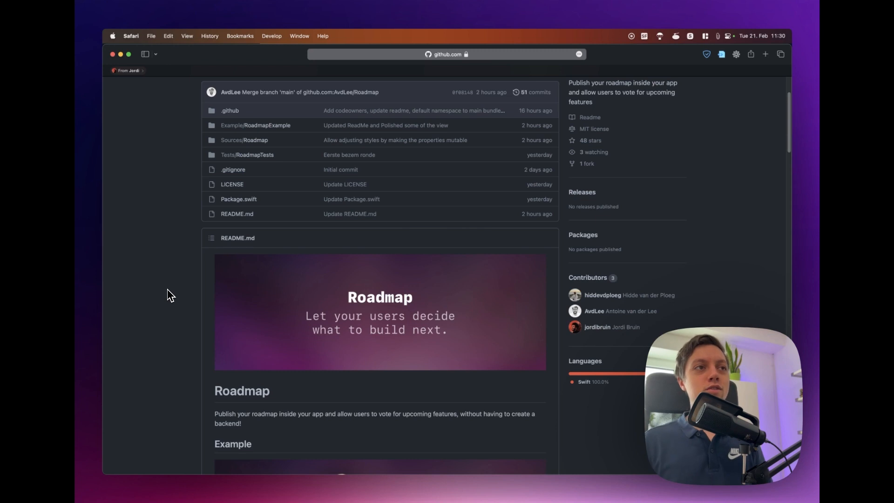
# Scroll through the Roadmap repository README on GitHub in Safari
pyautogui.scroll(-3)
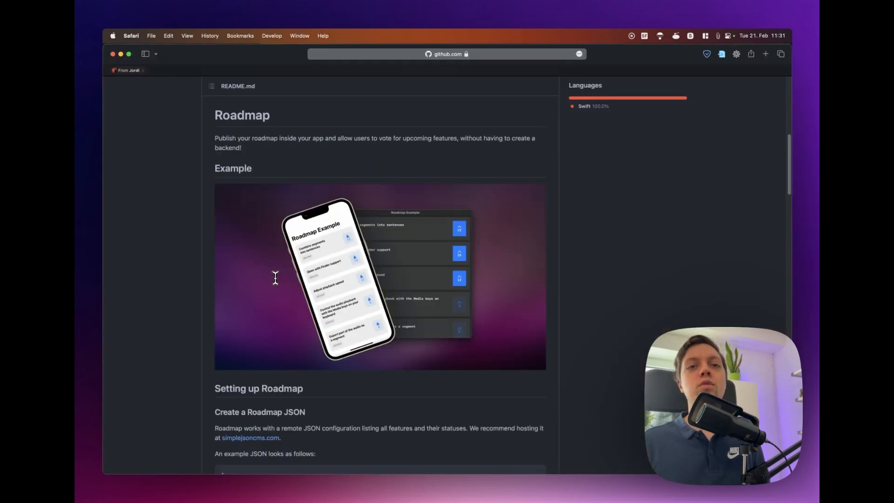
pyautogui.moveTo(281, 279)
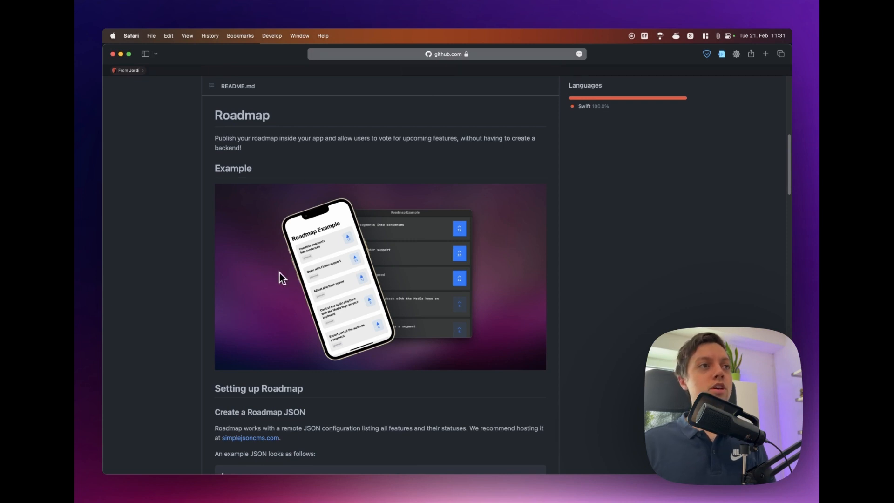
pyautogui.scroll(-3)
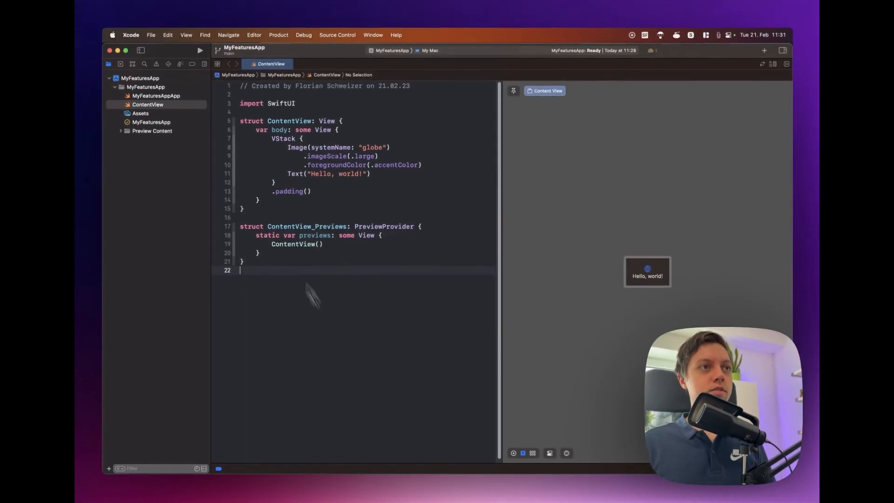
pyautogui.click(151, 35)
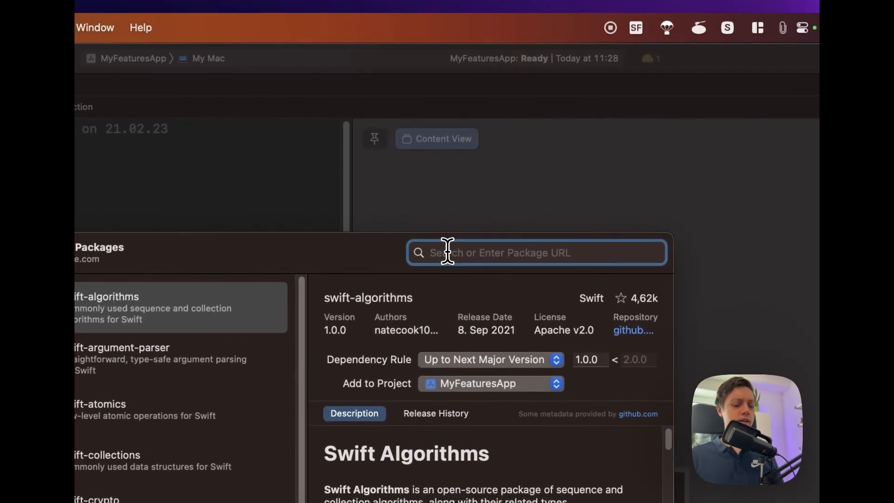
pyautogui.write('https://github.com/AvdLee/Roadmap.git')
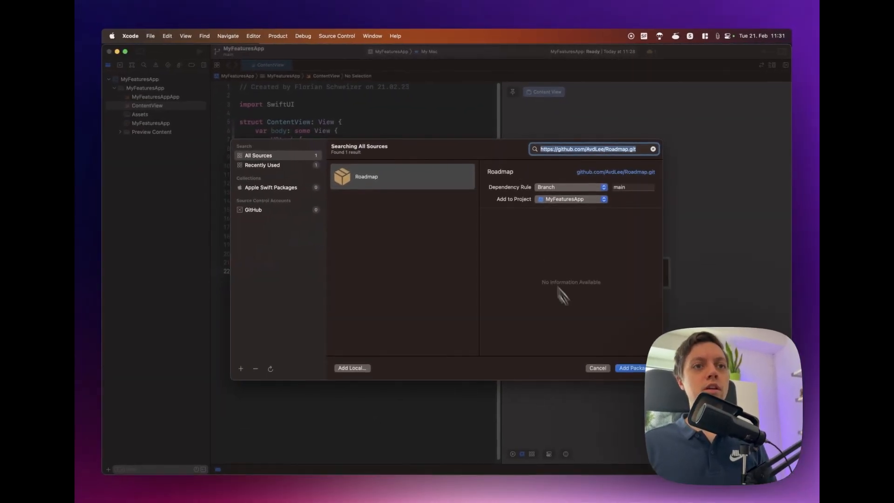
pyautogui.click(636, 368)
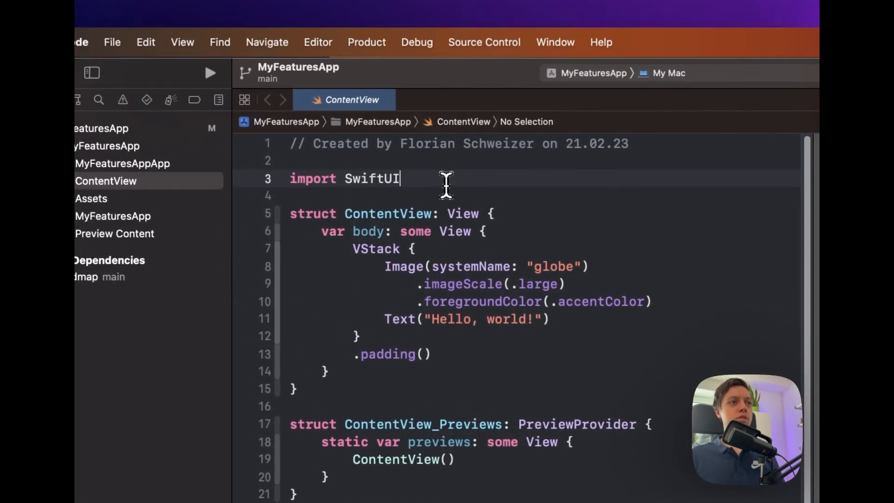
# Add 'import Roadmap' and insert RoadmapView(configuration:) as the ContentView body
pyautogui.write('import Roadmap')
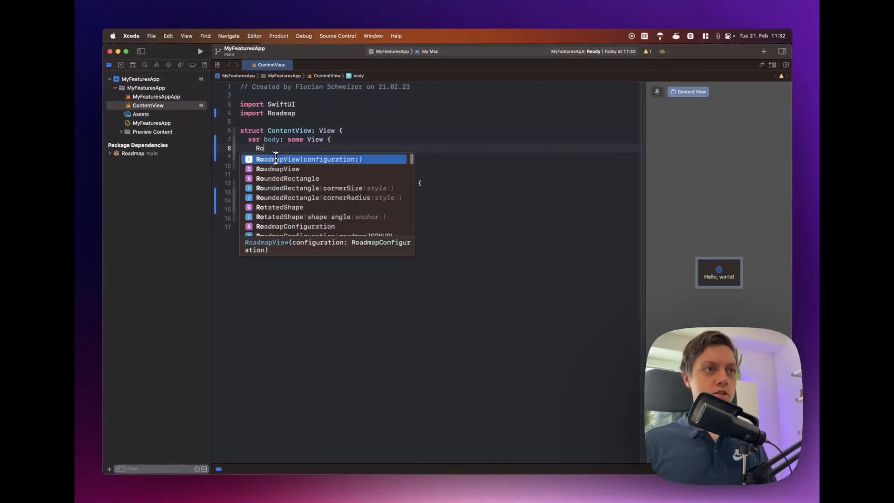
pyautogui.click(315, 159)
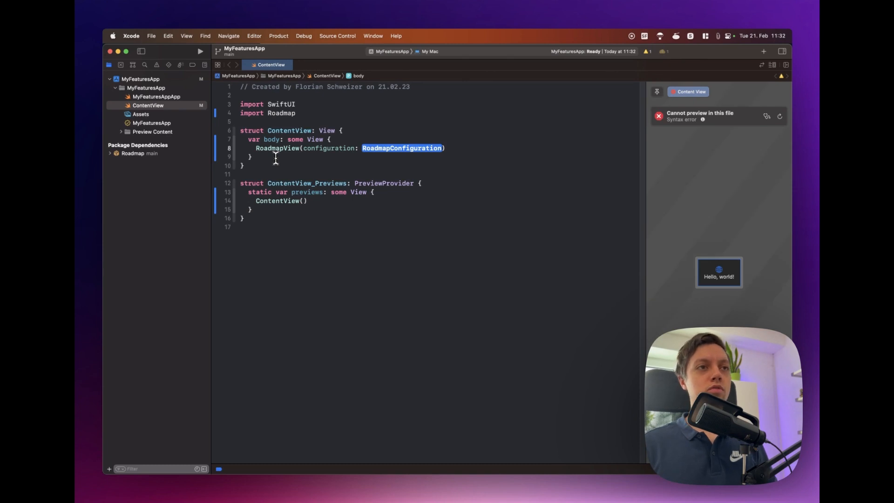
pyautogui.write('()')
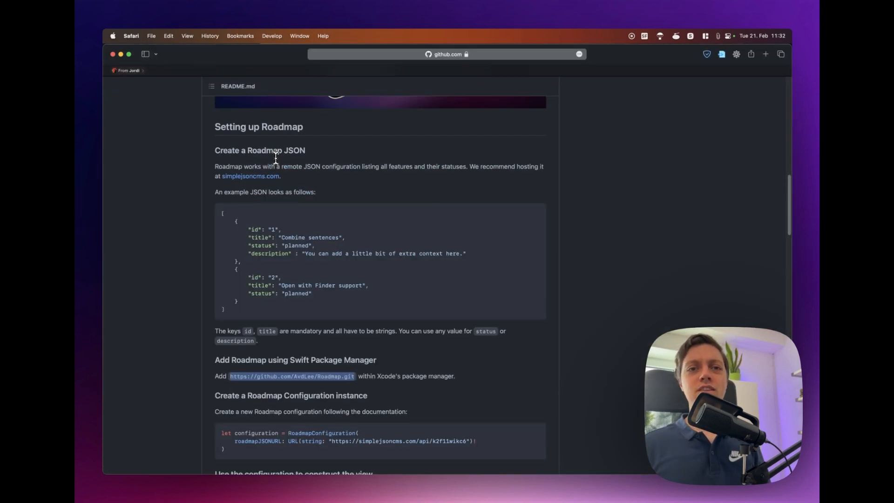
# Follow the simplejsoncms.com link under the README's 'Create a Roadmap JSON' section
pyautogui.scroll(-3)
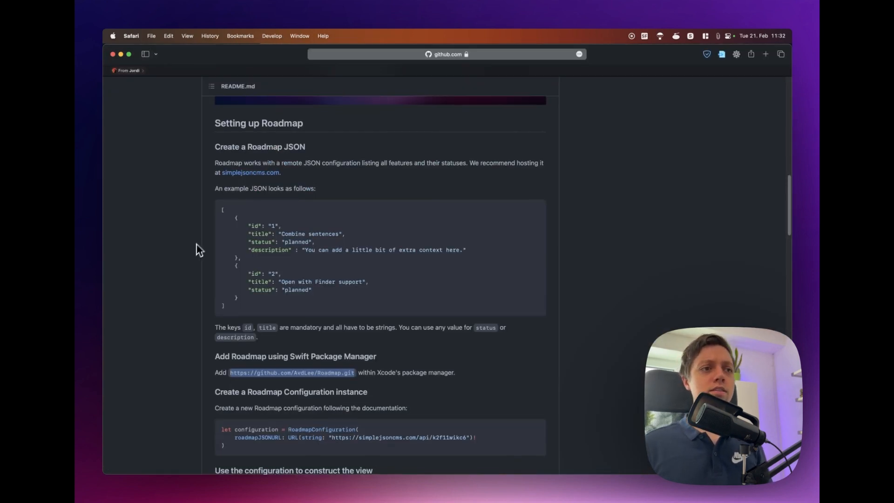
pyautogui.scroll(-3)
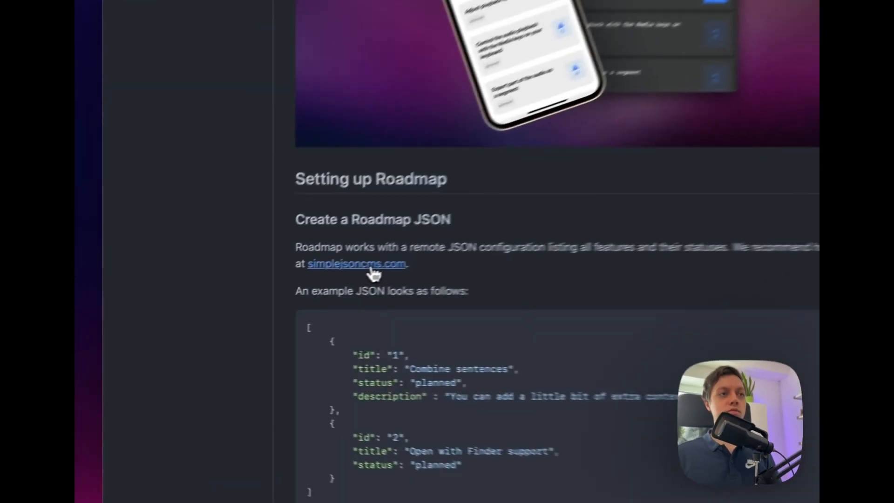
pyautogui.click(357, 264)
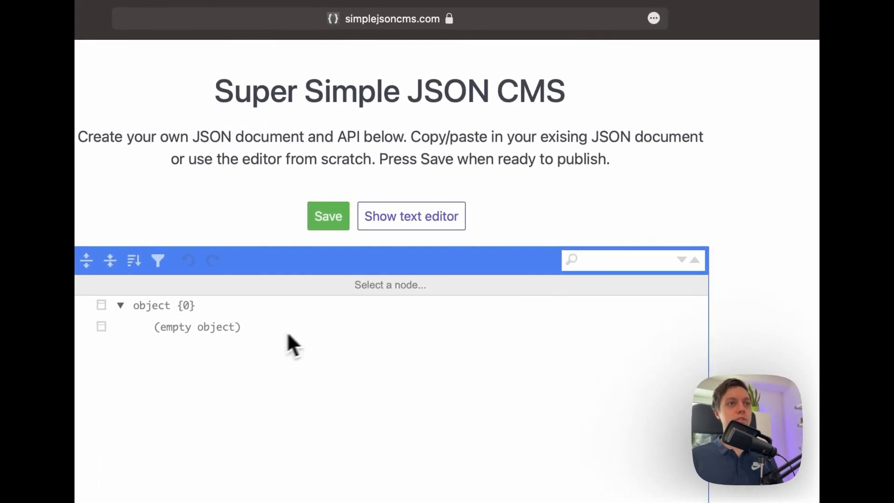
# Save the example two-feature roadmap JSON through Simple JSON CMS's text editor
pyautogui.click(411, 216)
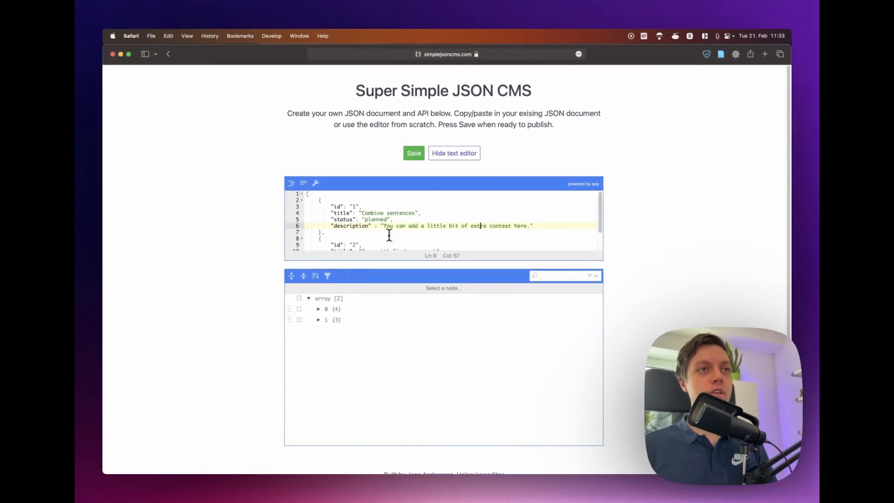
pyautogui.scroll(-3)
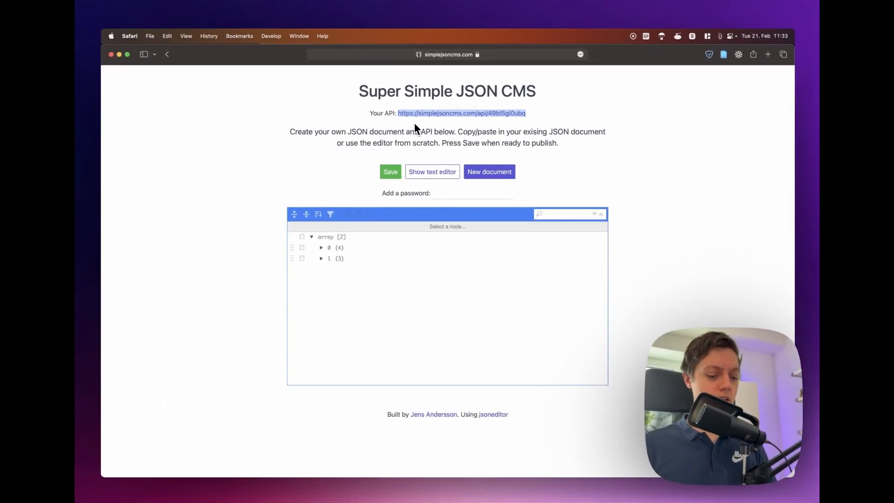
pyautogui.press('Cmd+Tab')
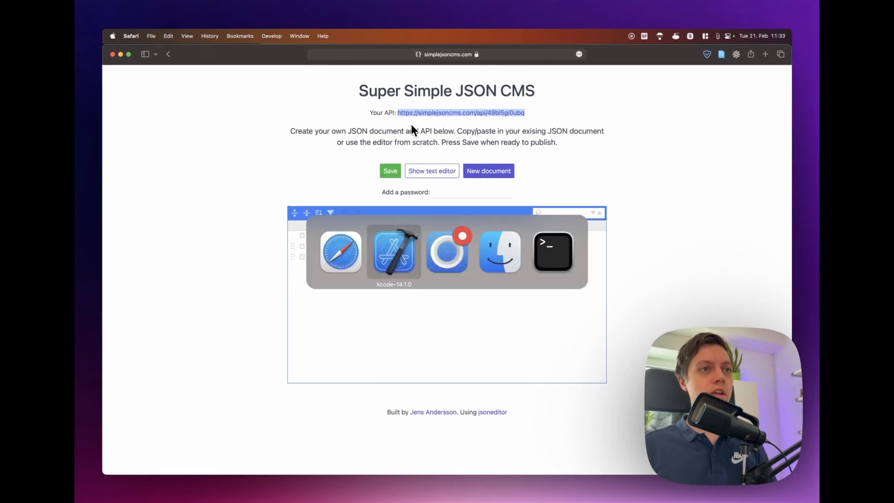
pyautogui.click(394, 252)
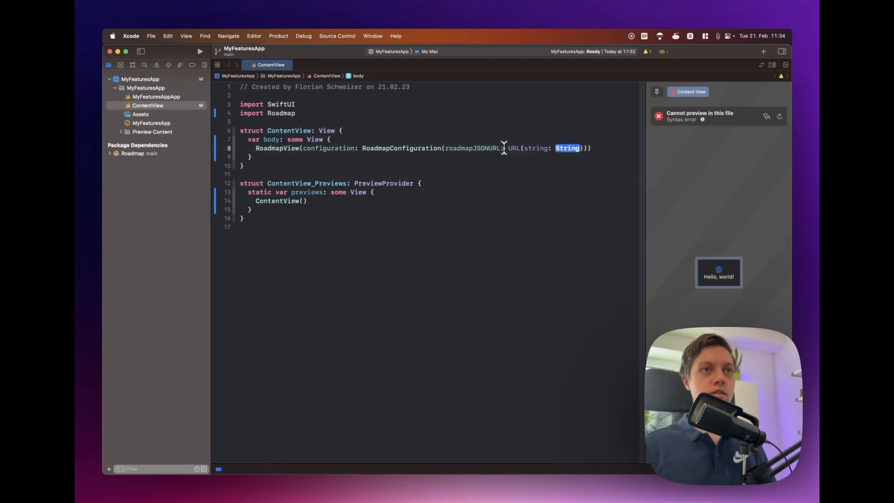
pyautogui.write('"https://simplejsoncms.com/api/49bl5gi0ubq")!')
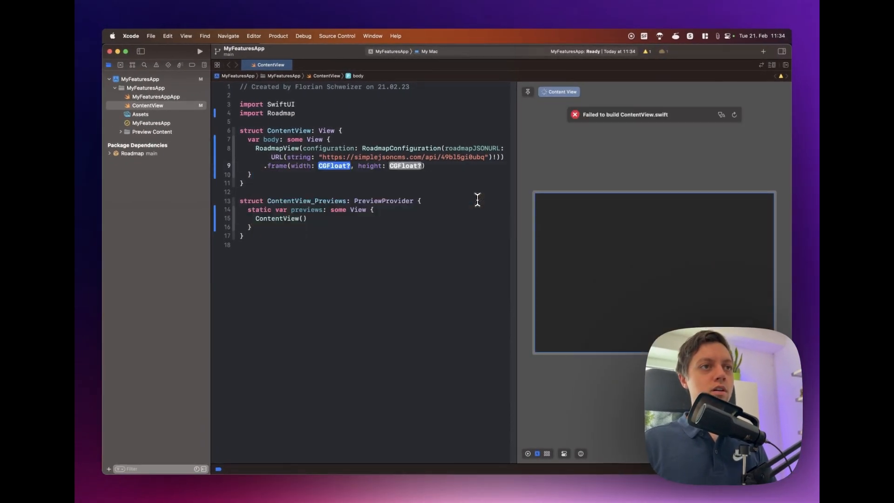
pyautogui.write('600')
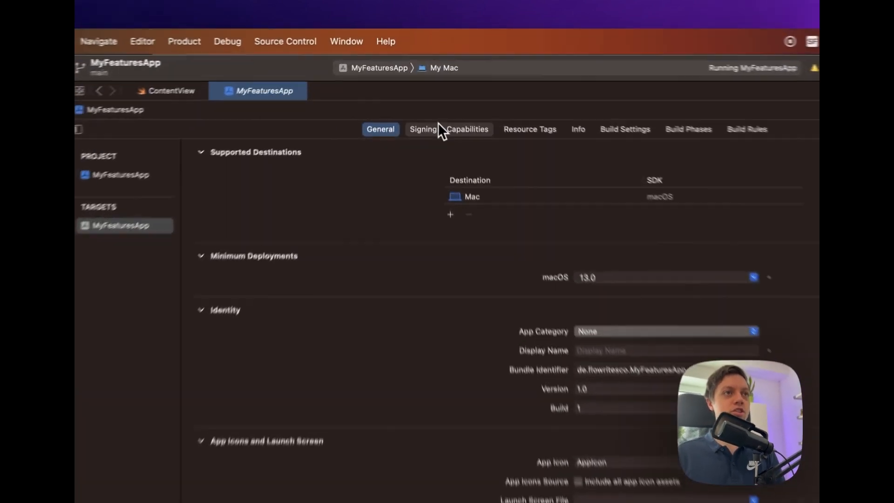
# Enable Outgoing Connections (Client) under App Sandbox in Signing & Capabilities
pyautogui.click(439, 129)
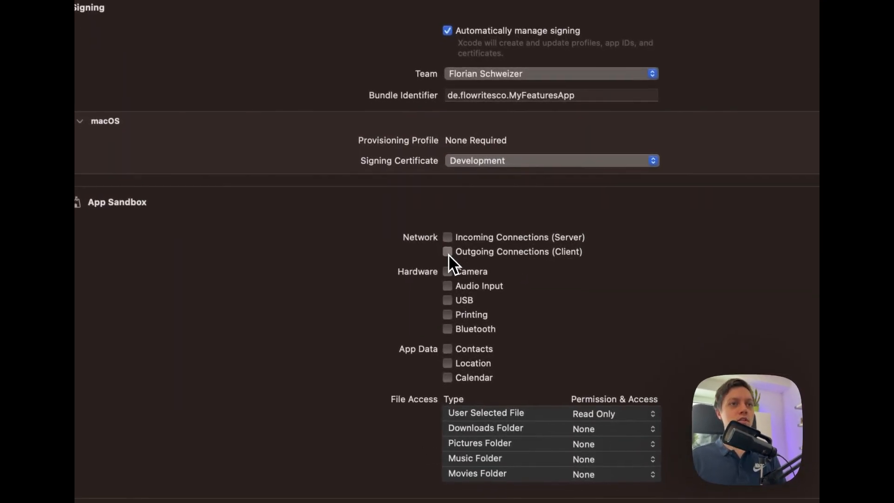
pyautogui.click(448, 251)
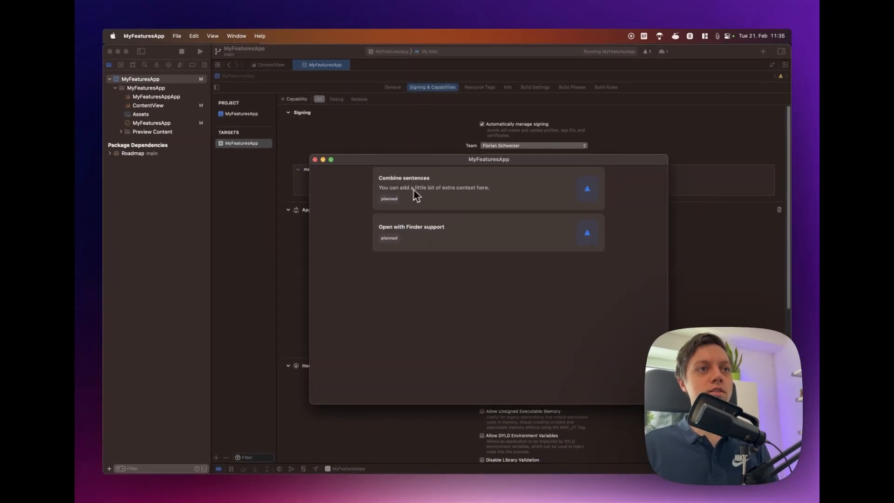
pyautogui.moveTo(385, 239)
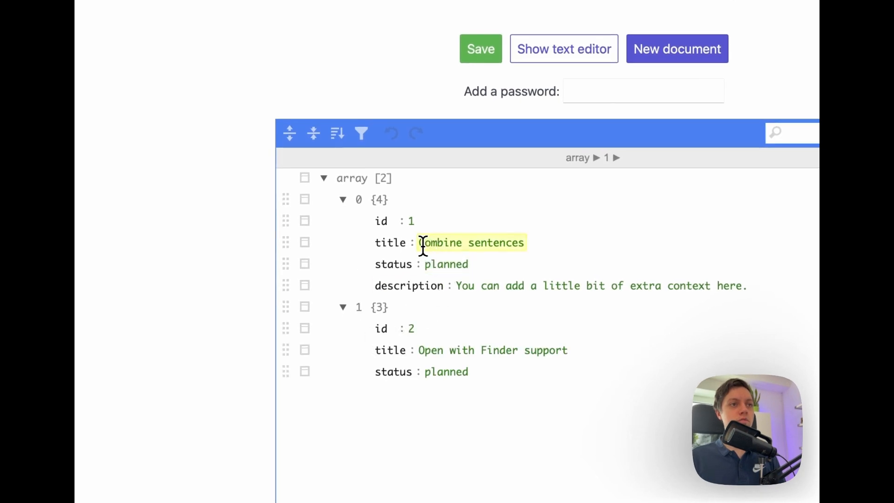
pyautogui.click(470, 242)
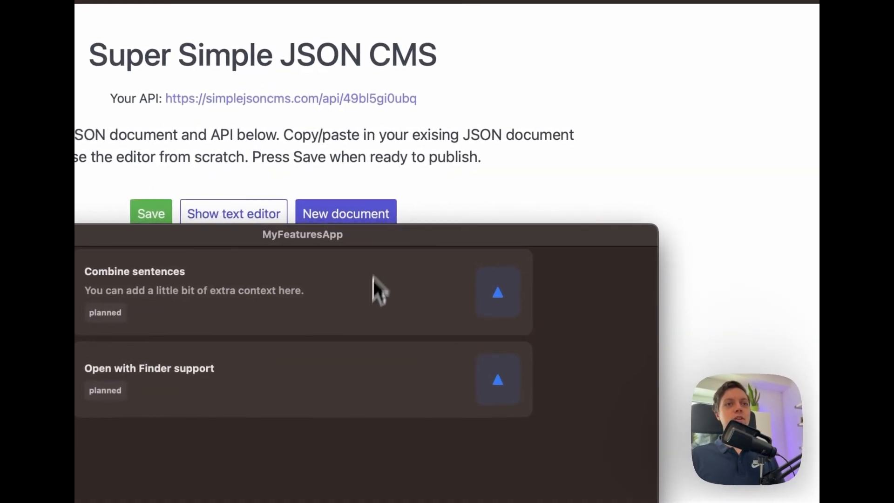
# Upvote the Combine sentences feature
pyautogui.click(497, 292)
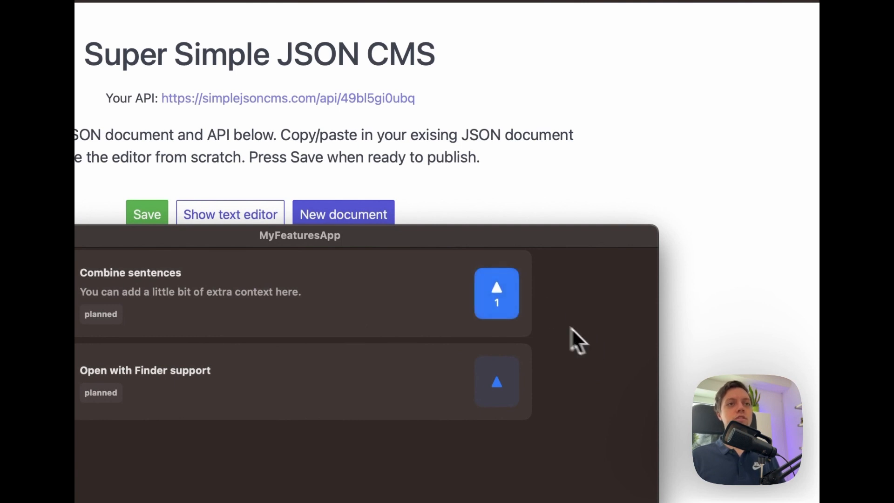
pyautogui.moveTo(485, 311)
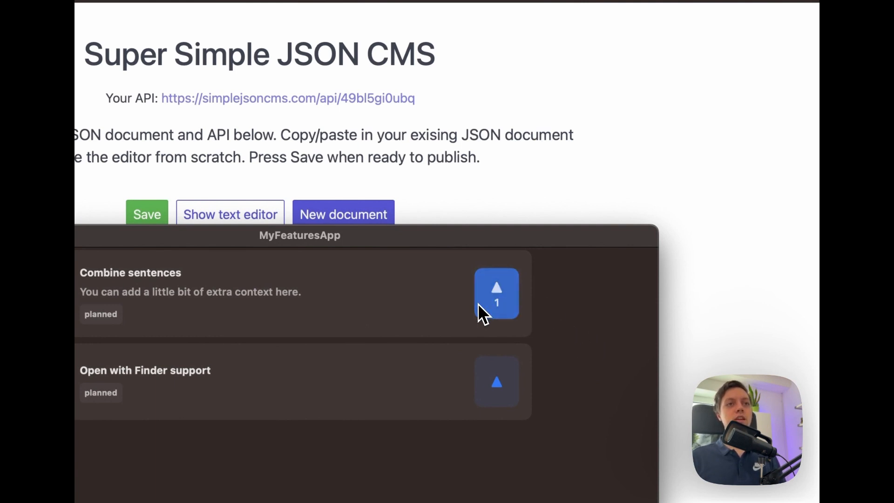
pyautogui.moveTo(423, 334)
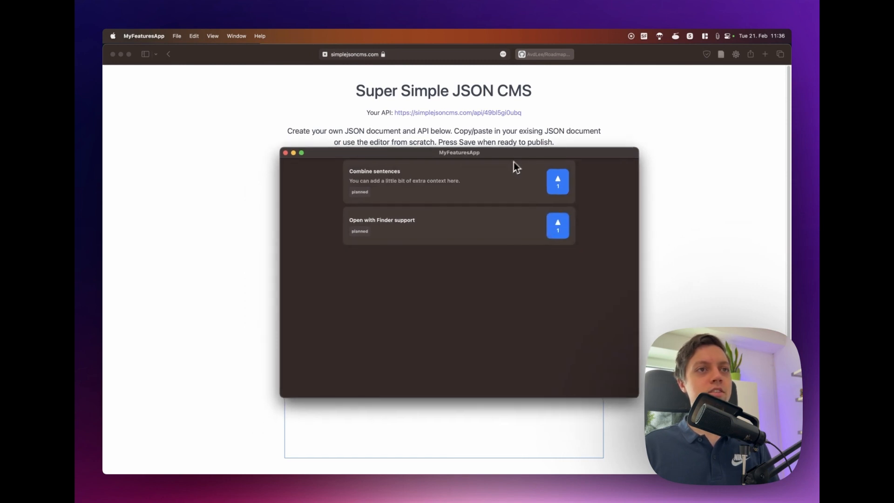
# Select the inline RoadmapConfiguration expression in ContentView
pyautogui.moveTo(460, 153); pyautogui.dragTo(464, 177)
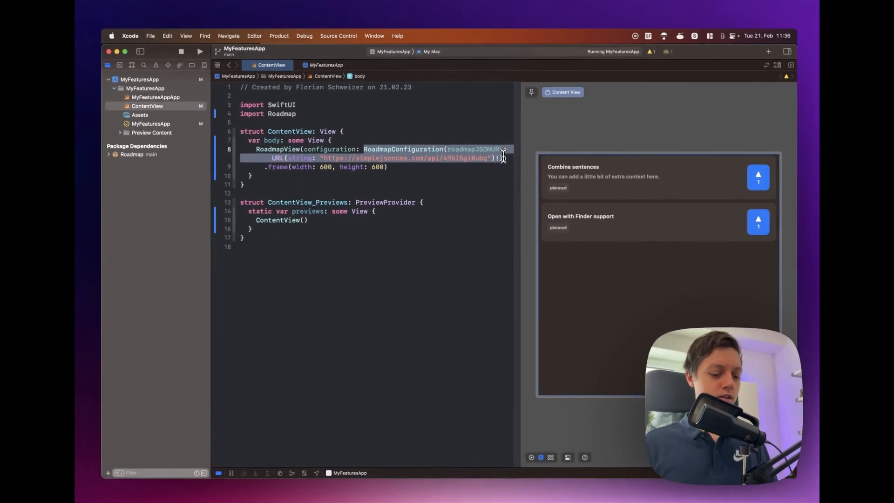
# Move the configuration into 'let config = RoadmapConfiguration(...)' and pass config to RoadmapView
pyautogui.write('configuration: config)')
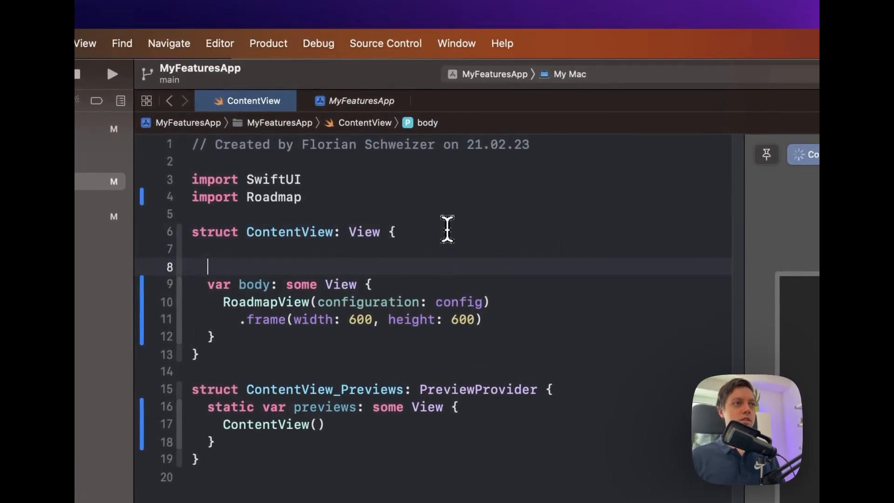
pyautogui.write('let config')
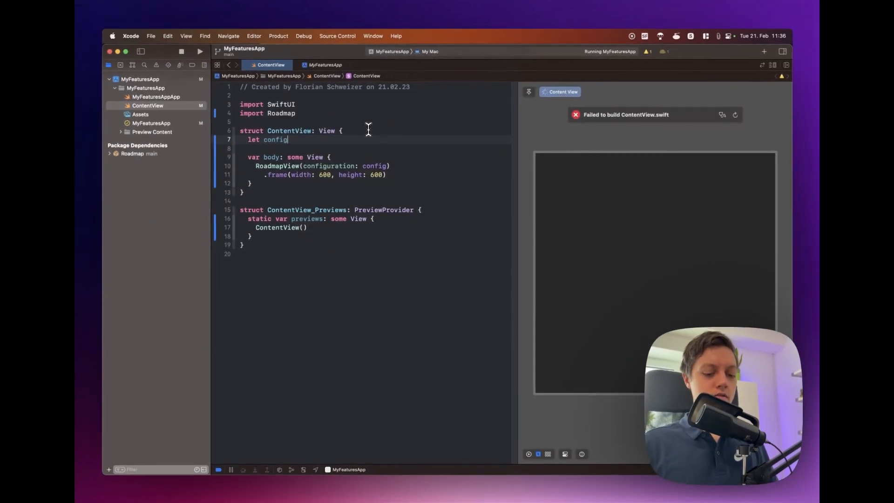
pyautogui.write('= RoadmapConfiguration(roadmapJSONURL: URL(string: "https://simplejsoncms.com/api/49bl5gi0ubq")!)')
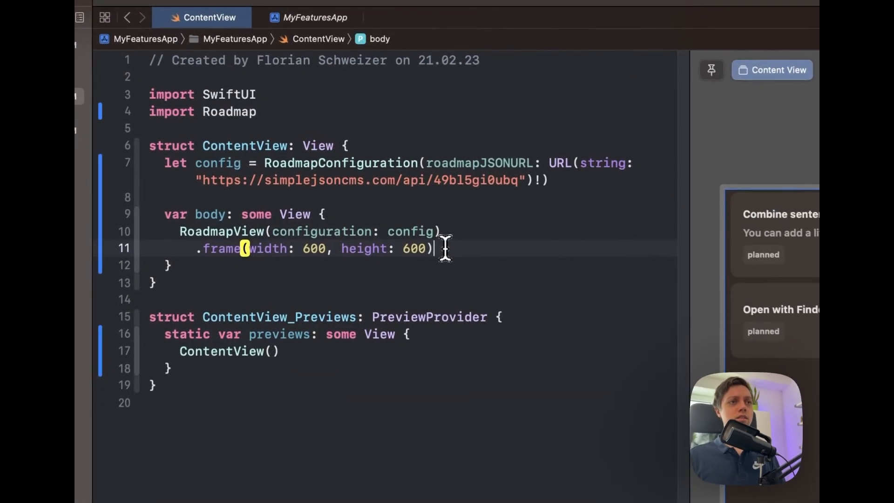
# Add a .toolbar to RoadmapView holding a Button("Suggest Feature") with an empty action
pyautogui.write('.tool')
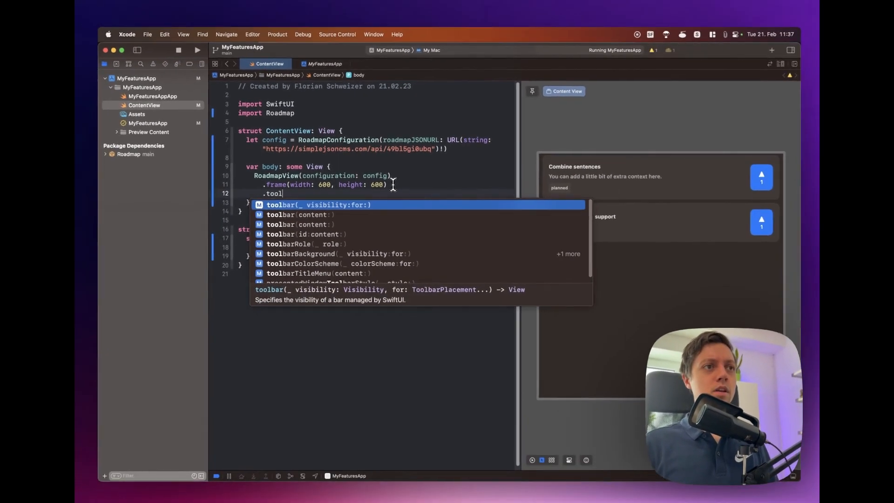
pyautogui.press('Return')
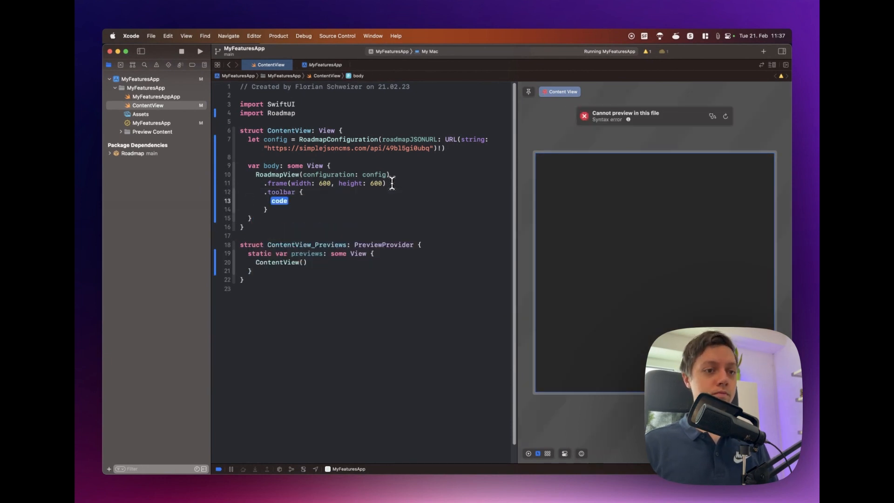
pyautogui.write('Button("')
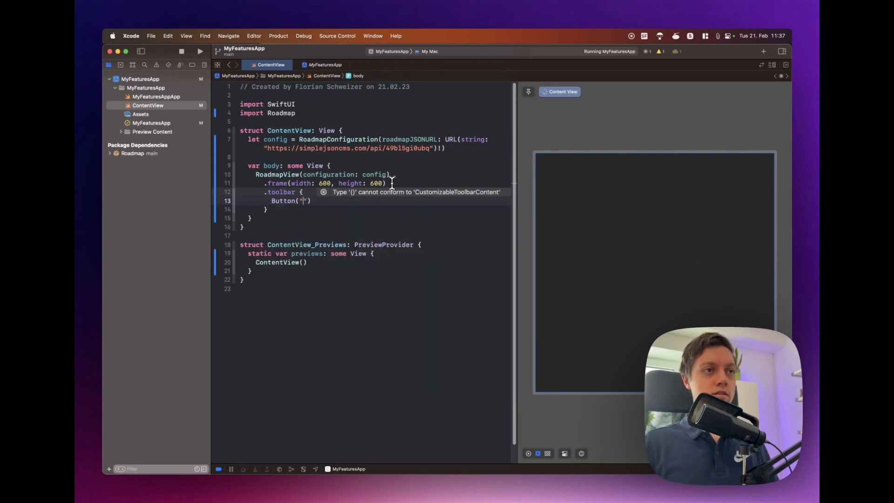
pyautogui.write('Suggest Feature')
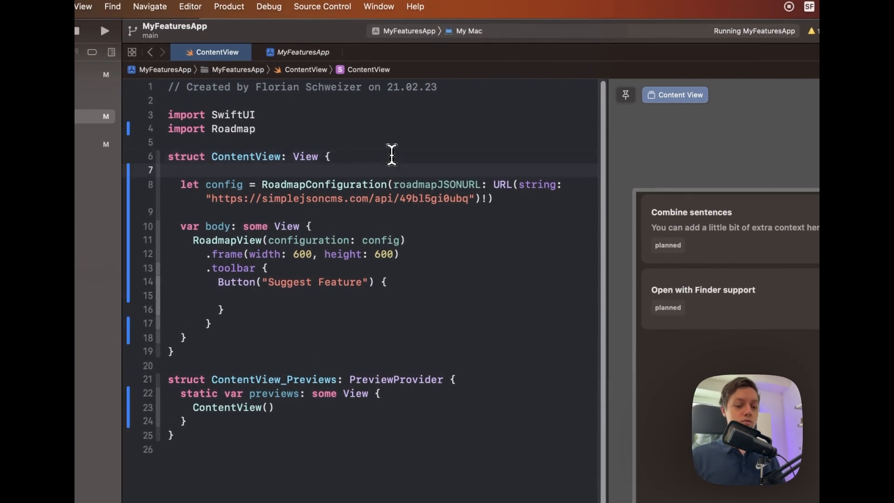
pyautogui.write('@Envo')
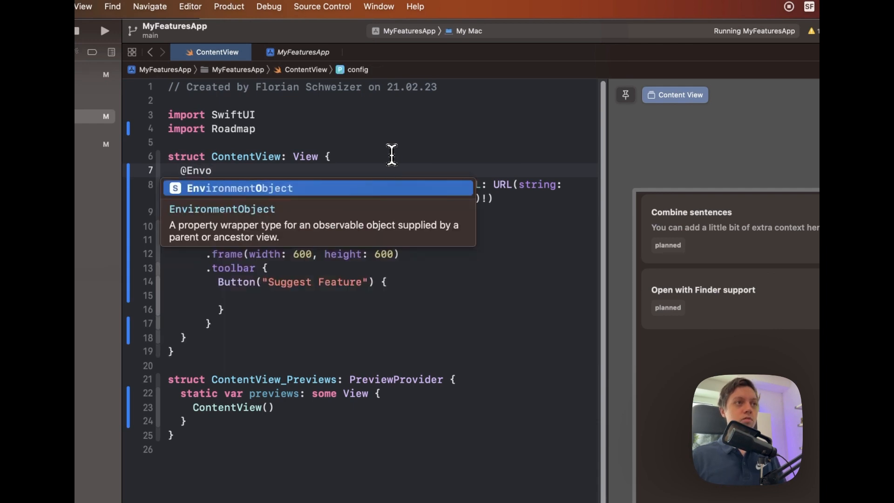
pyautogui.press('Tab')
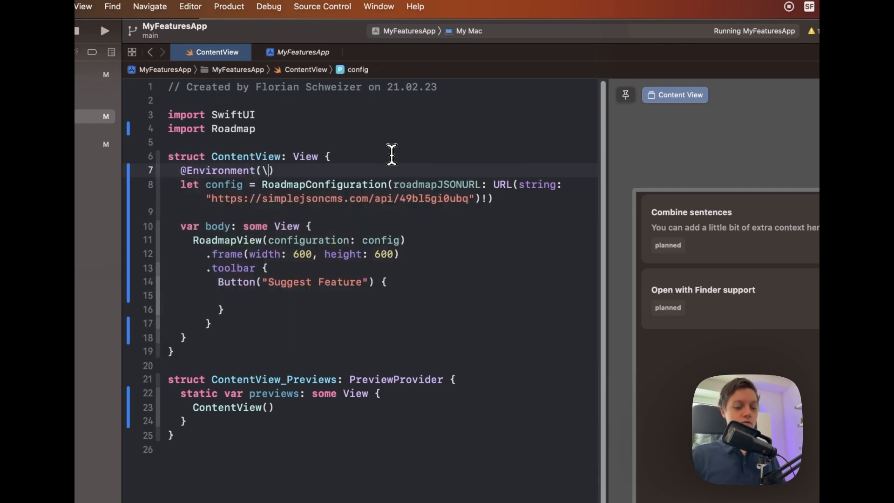
pyautogui.write('.openURL)')
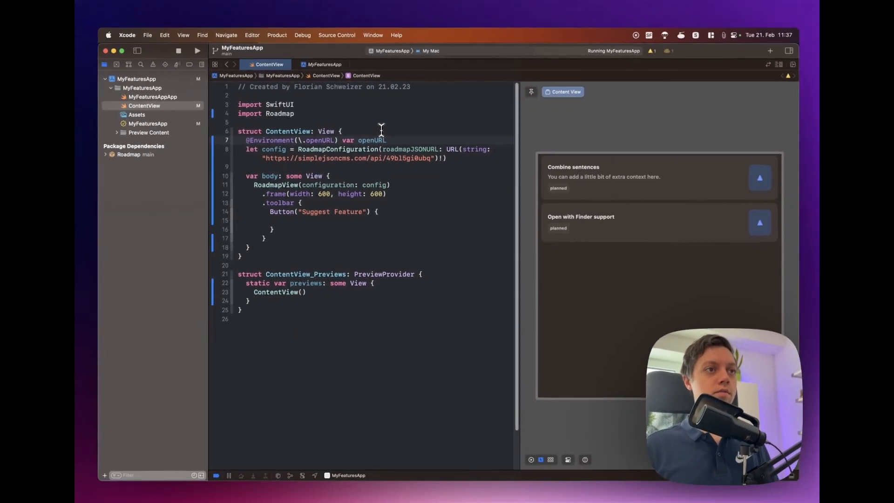
pyautogui.write('openURL(URL(string: String)")')
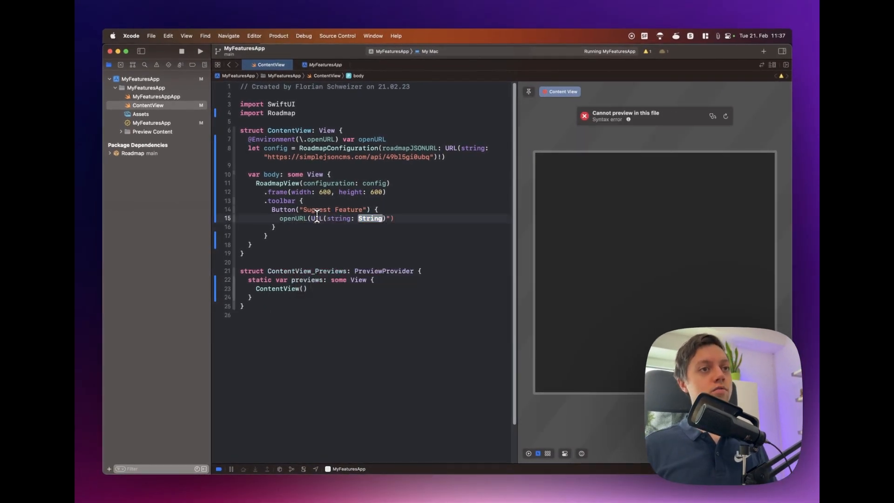
pyautogui.write('!)')
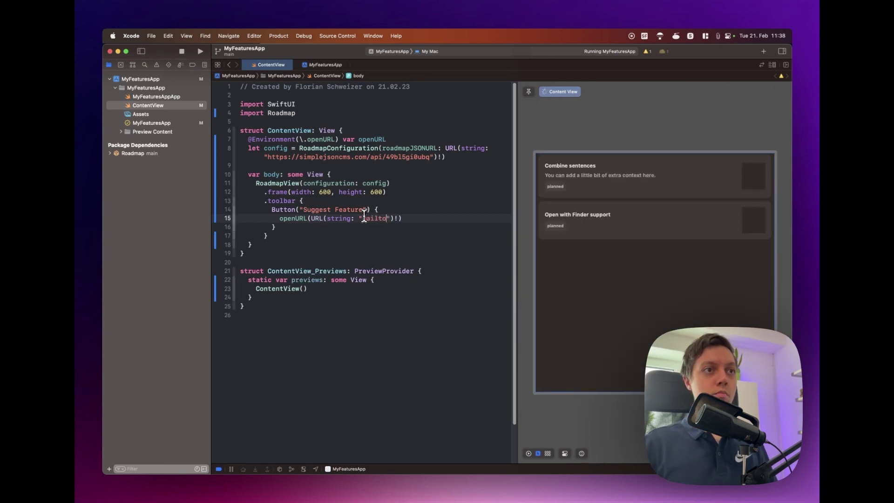
pyautogui.write(':hel')
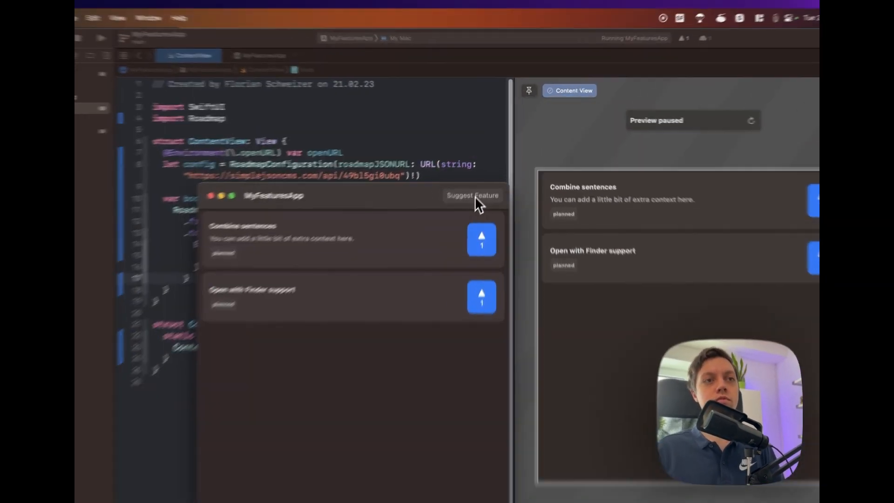
# Click Suggest Feature in the running app, then show the GitHub Roadmap repository tab in Safari
pyautogui.click(473, 195)
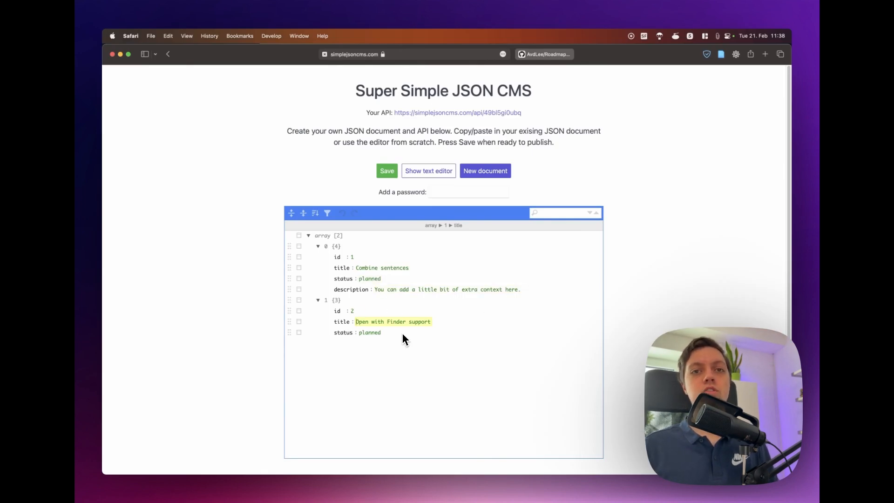
pyautogui.click(544, 54)
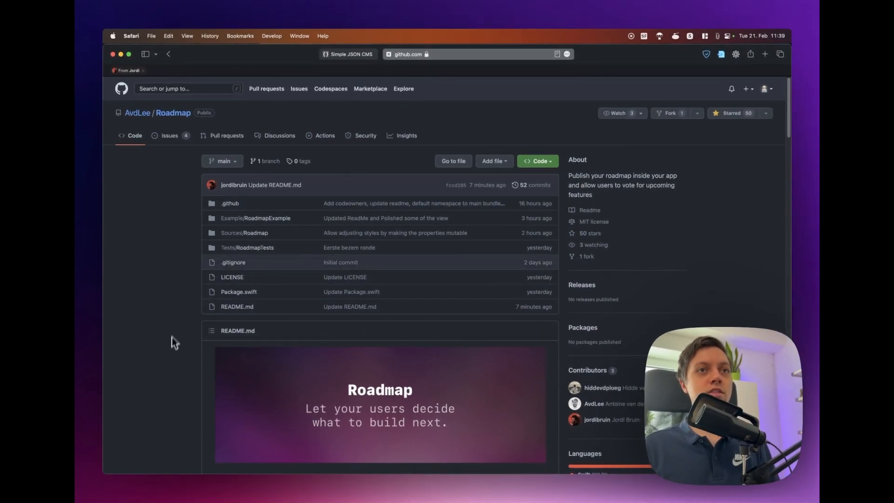
pyautogui.scroll(-3)
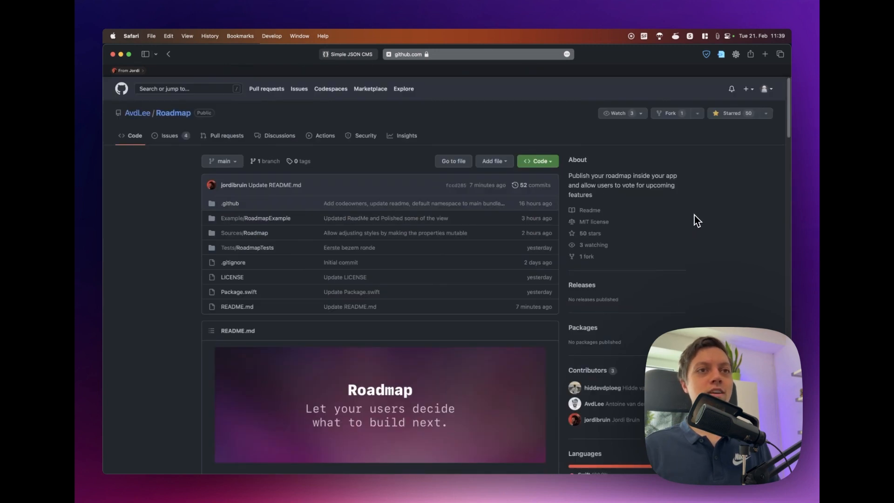
pyautogui.moveTo(706, 216)
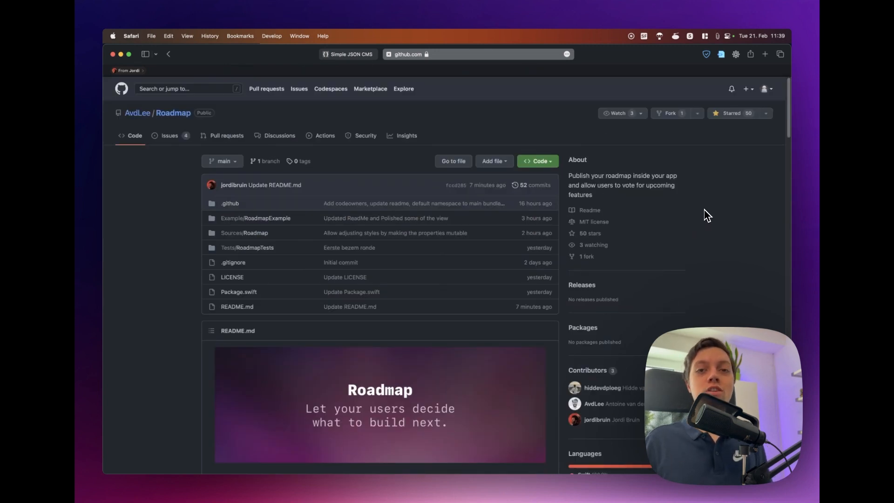